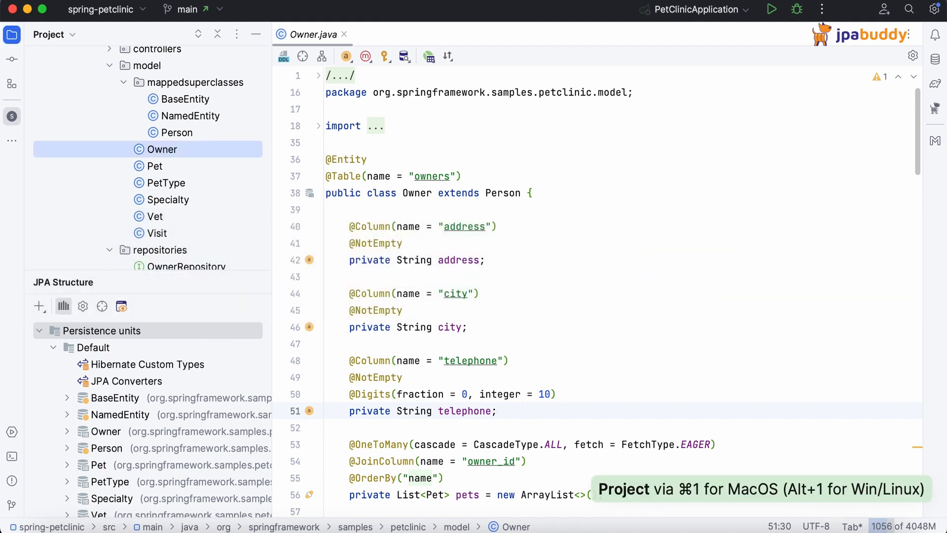
- Open the Visit entity and show JPA Buddy's Create Spring Data Repository option
{"action": "left_click", "coordinate": [167, 199]}
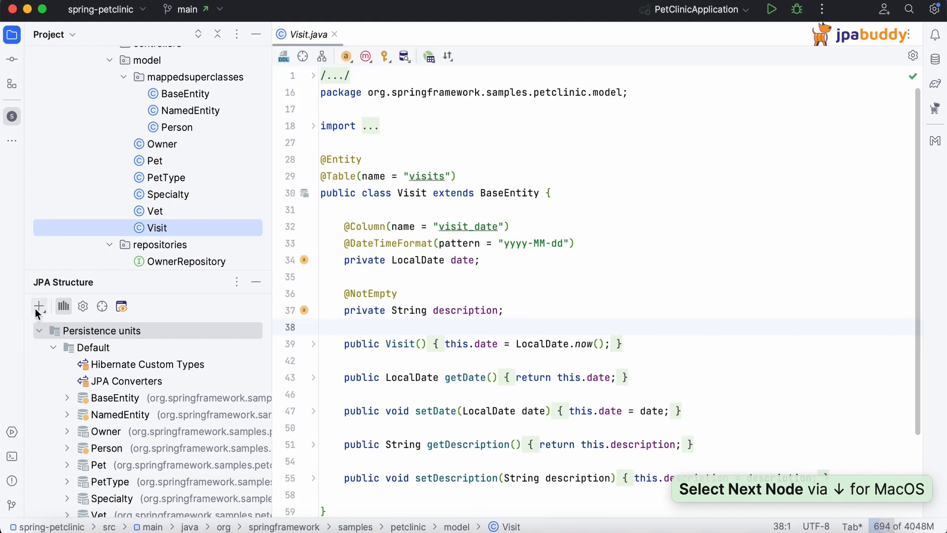
{"action": "left_click", "coordinate": [38, 306]}
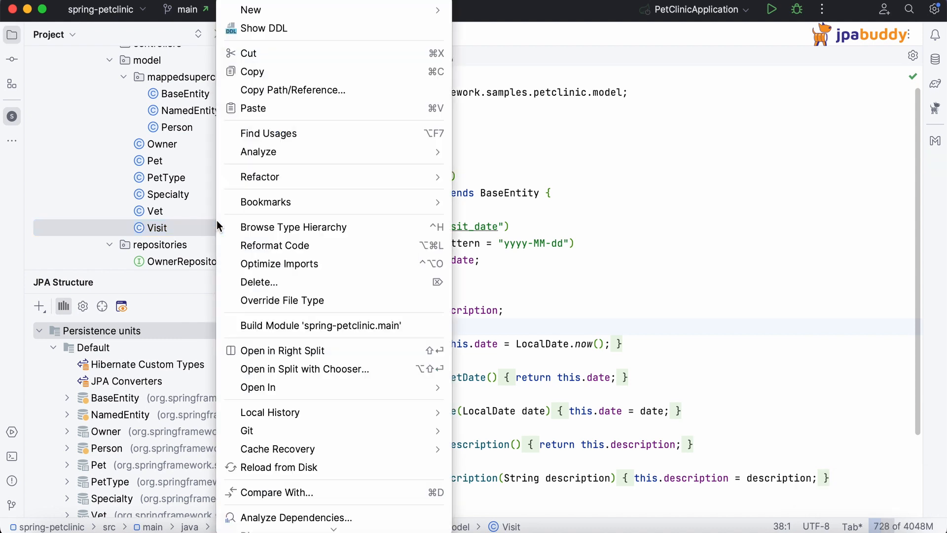
{"action": "mouse_move", "coordinate": [250, 10]}
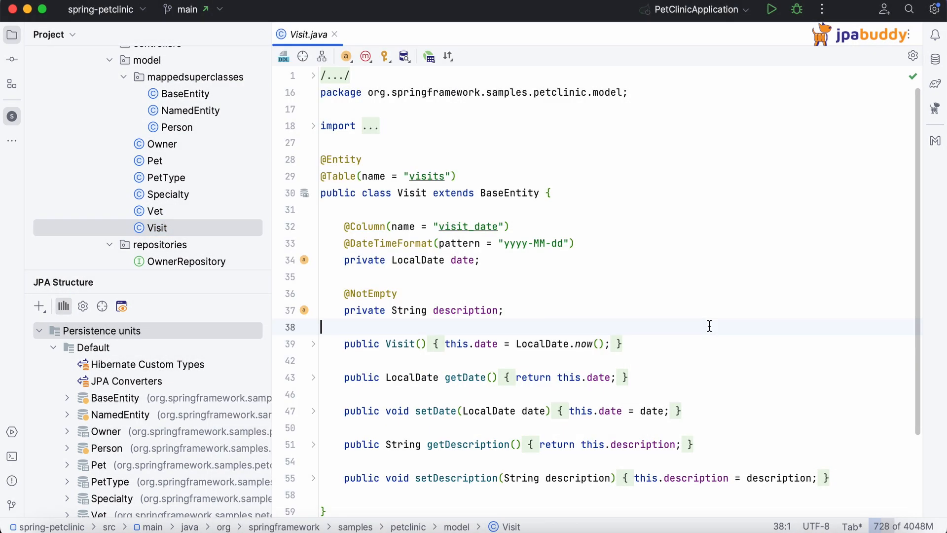
{"action": "mouse_move", "coordinate": [428, 56]}
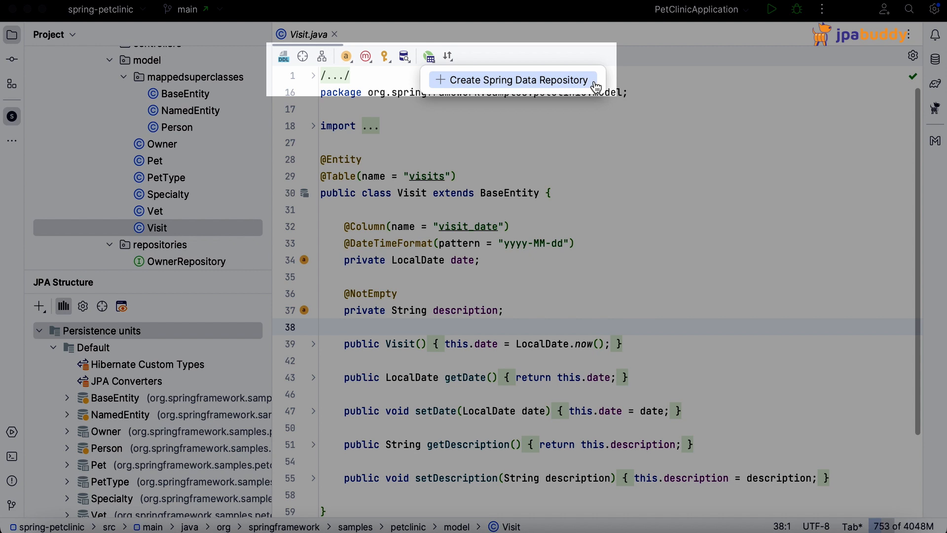
- Bulk-create repositories for Pet, PetType, Specialty, Vet and Visit in the repositories package
{"action": "left_click", "coordinate": [513, 79]}
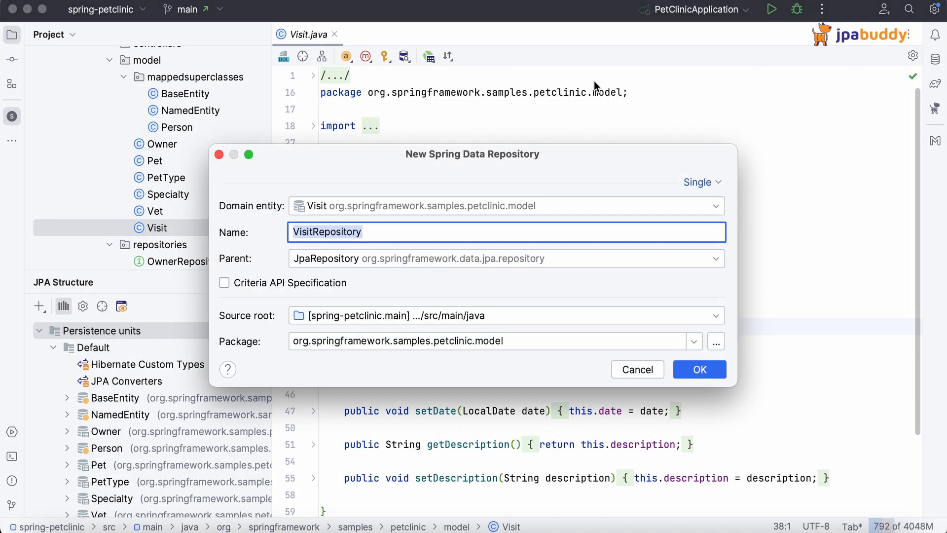
{"action": "left_click", "coordinate": [700, 182]}
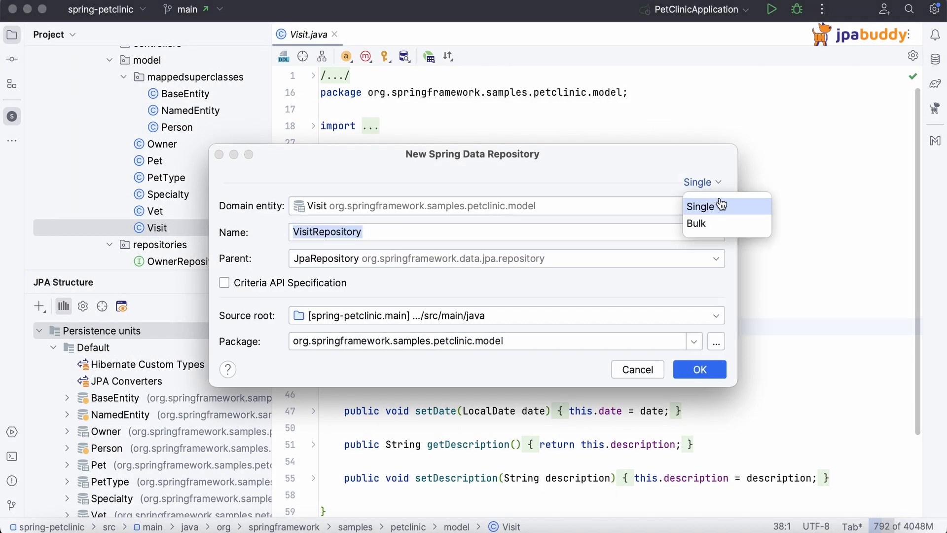
{"action": "left_click", "coordinate": [696, 223]}
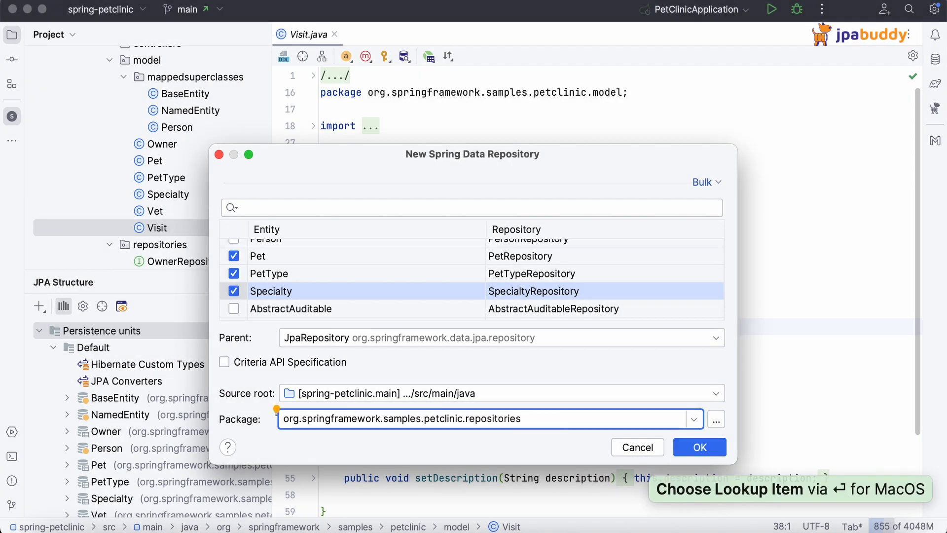
{"action": "left_click", "coordinate": [699, 447]}
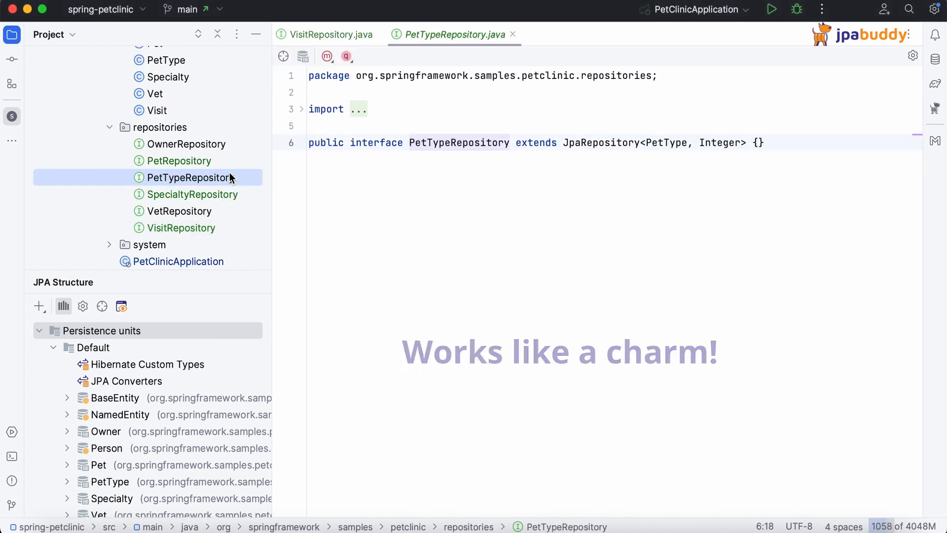
- Open the PetRepository interface from the Project view
{"action": "left_click", "coordinate": [178, 161]}
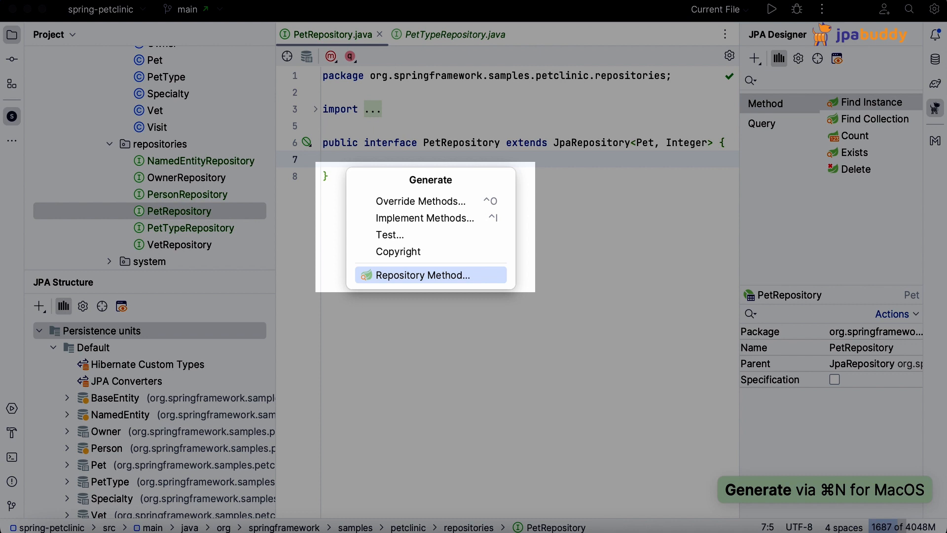
- Generate a Find Collection method List<Pet> findByType_Name(String name) on type.name
{"action": "left_click", "coordinate": [423, 274]}
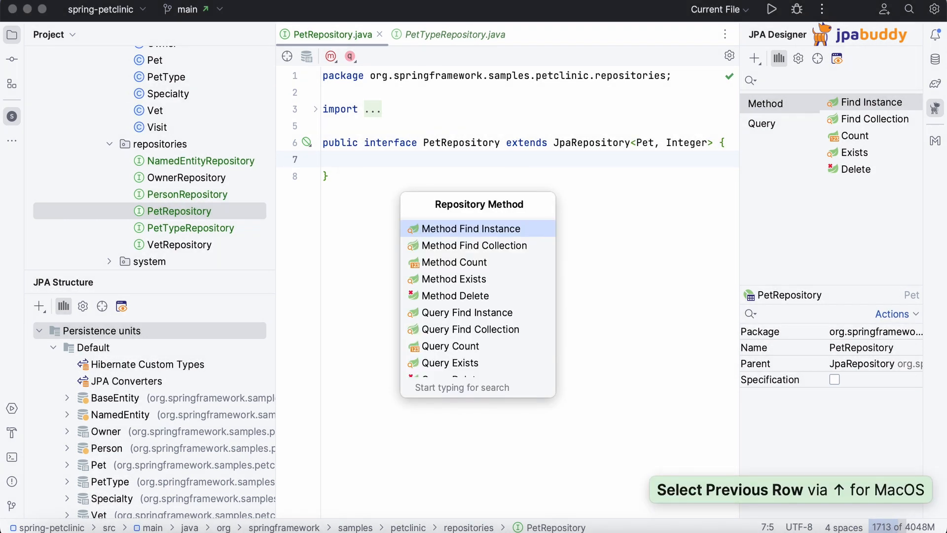
{"action": "left_click", "coordinate": [473, 245]}
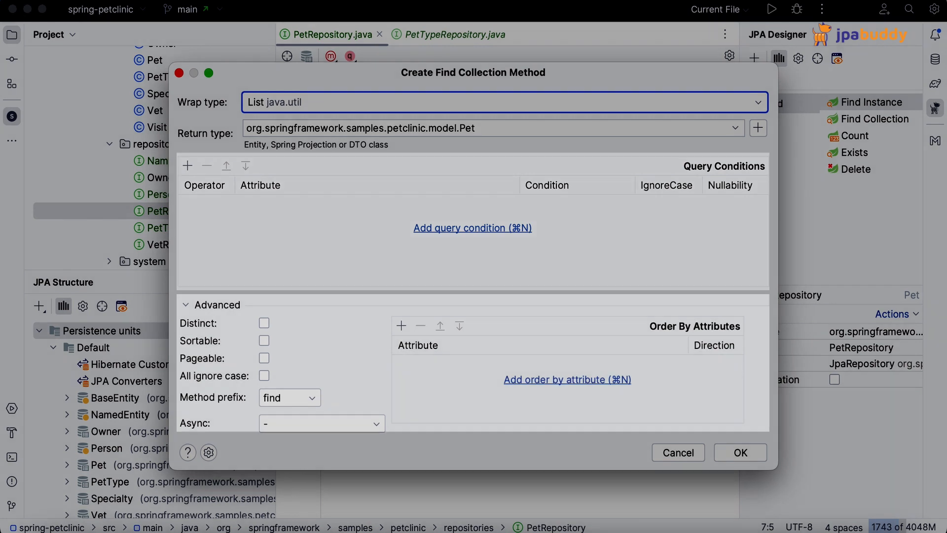
{"action": "mouse_move", "coordinate": [473, 228]}
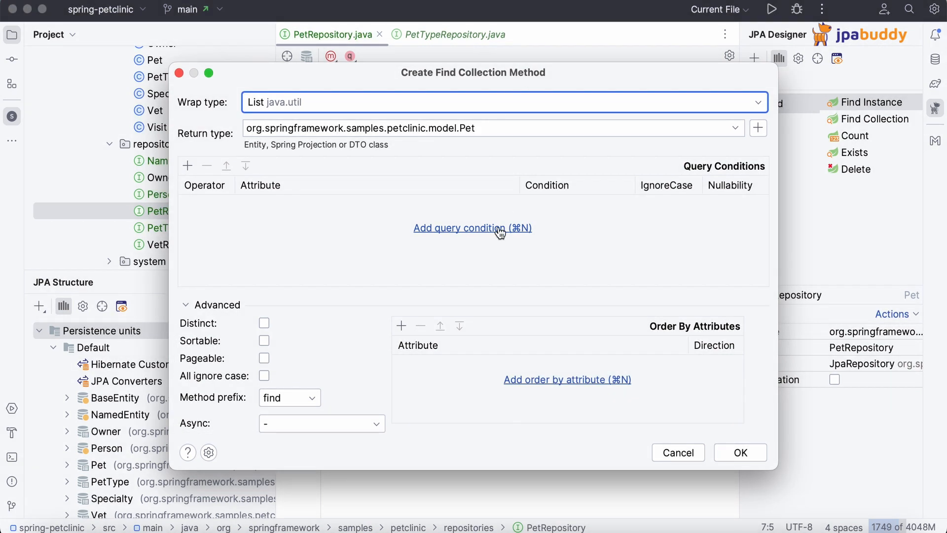
{"action": "left_click", "coordinate": [472, 228]}
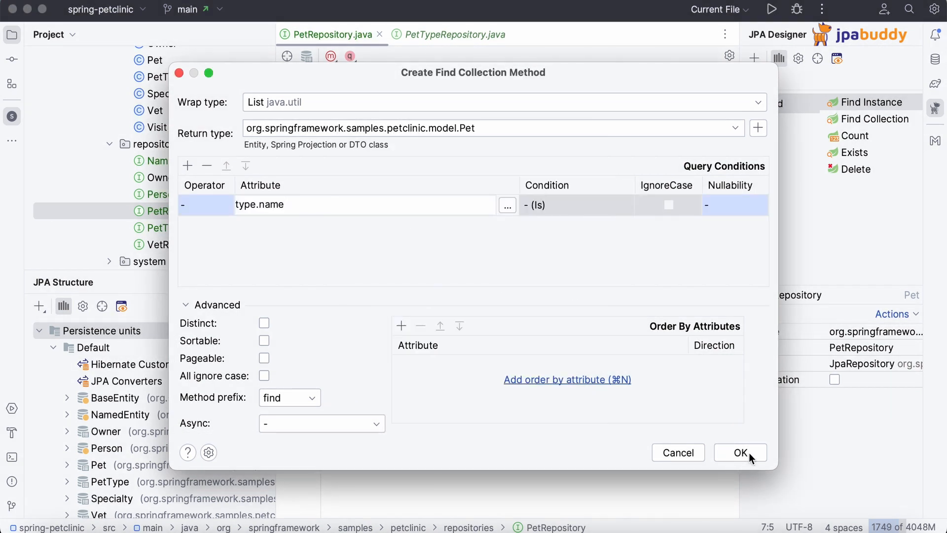
{"action": "left_click", "coordinate": [739, 452]}
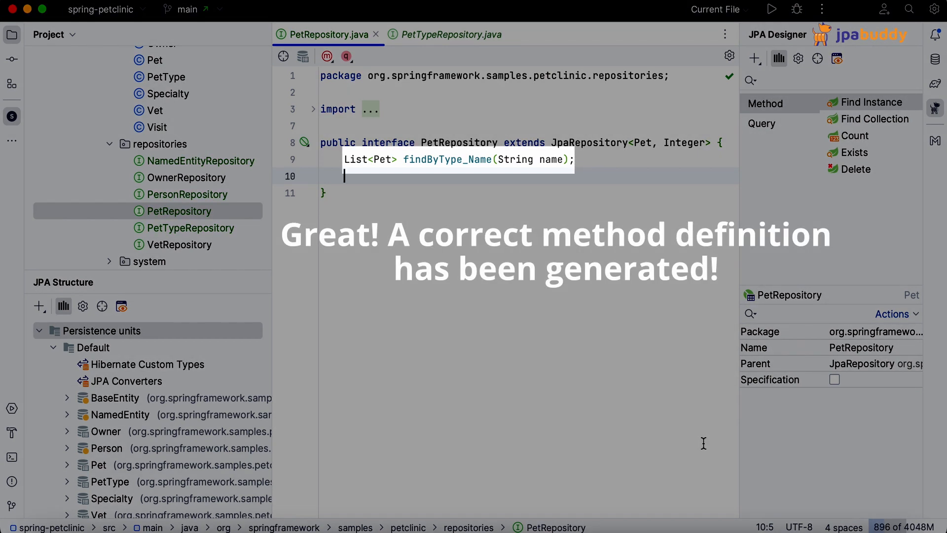
- Start a second repository method below findByType_Name and browse the method kinds
{"action": "key", "text": "enter"}
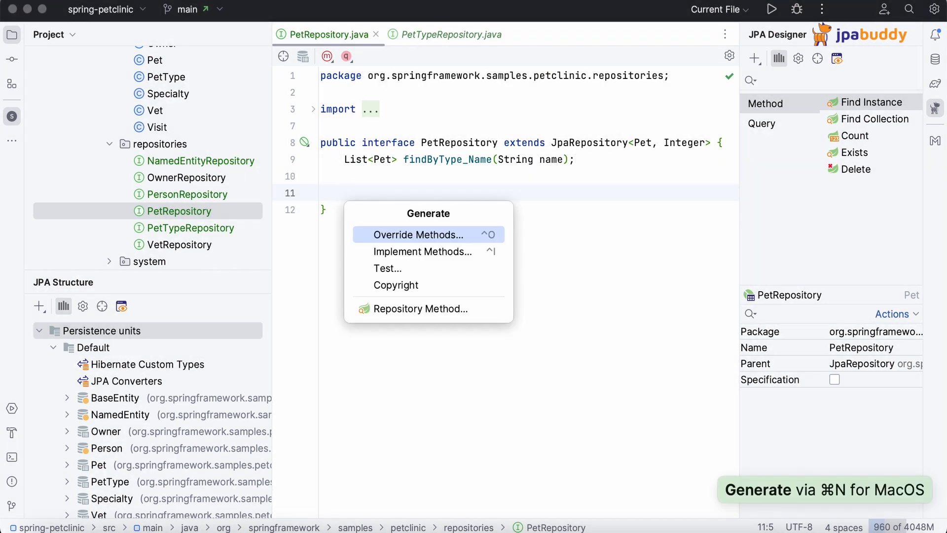
{"action": "left_click", "coordinate": [420, 309]}
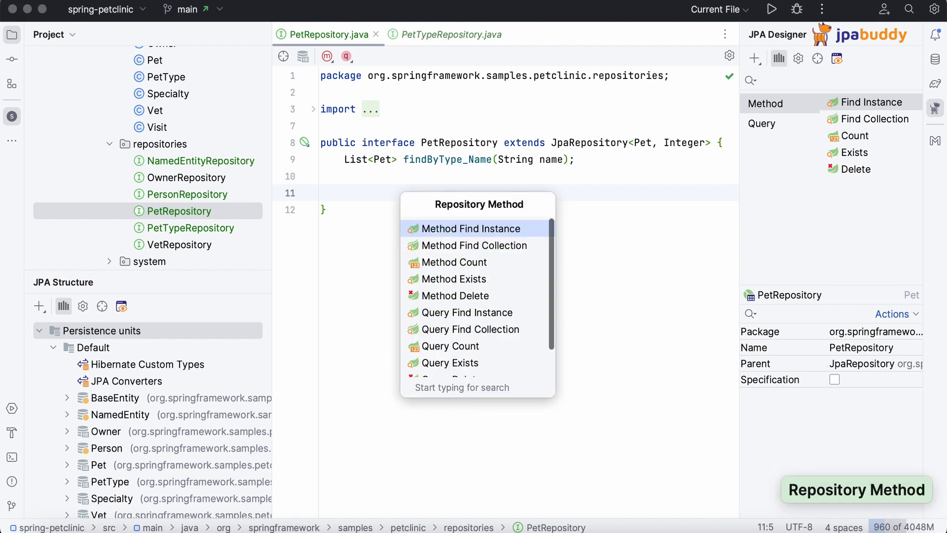
{"action": "key", "text": "down"}
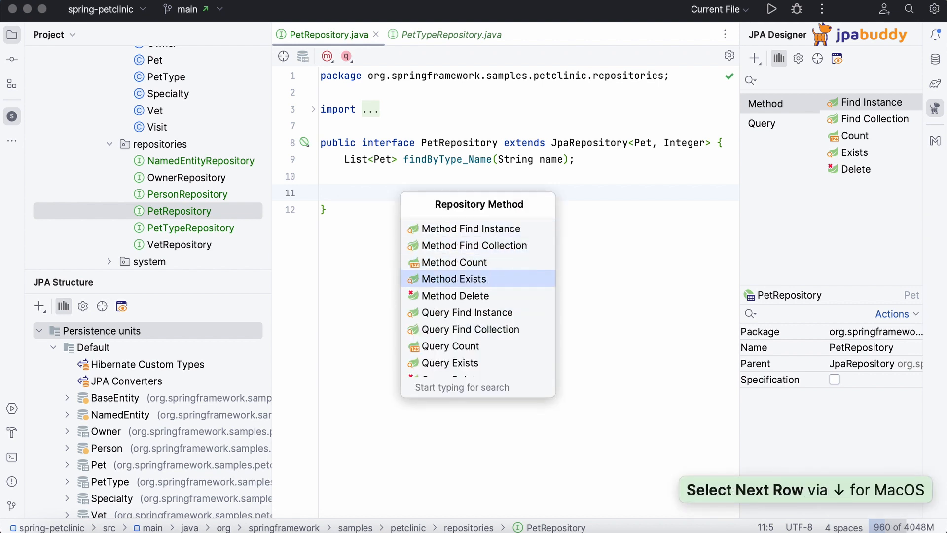
{"action": "left_click", "coordinate": [469, 329]}
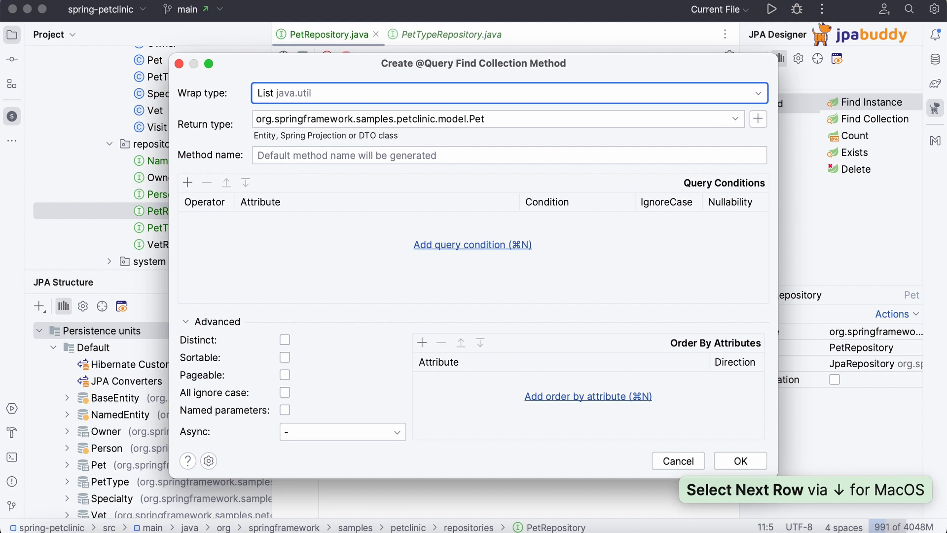
{"action": "type", "text": "findPetsWithVisitsBetwee"}
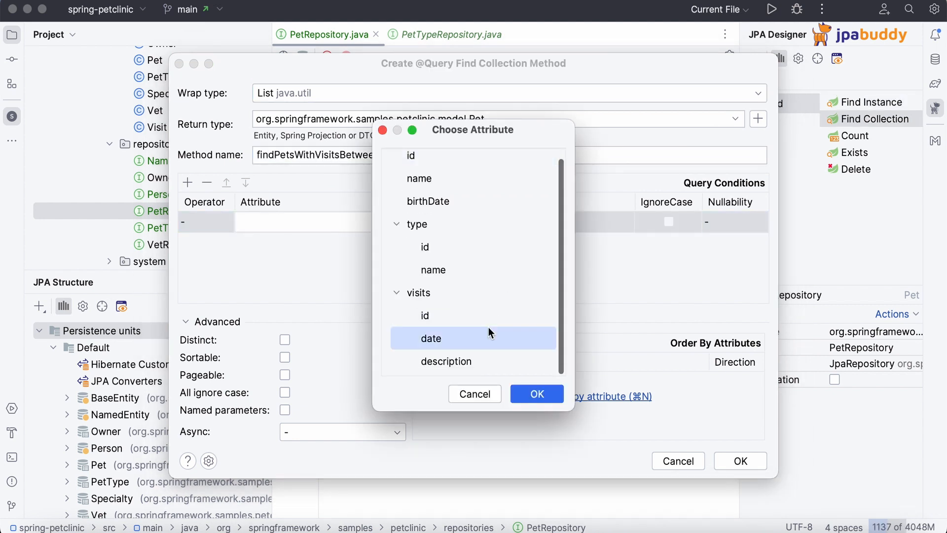
{"action": "left_click", "coordinate": [536, 393]}
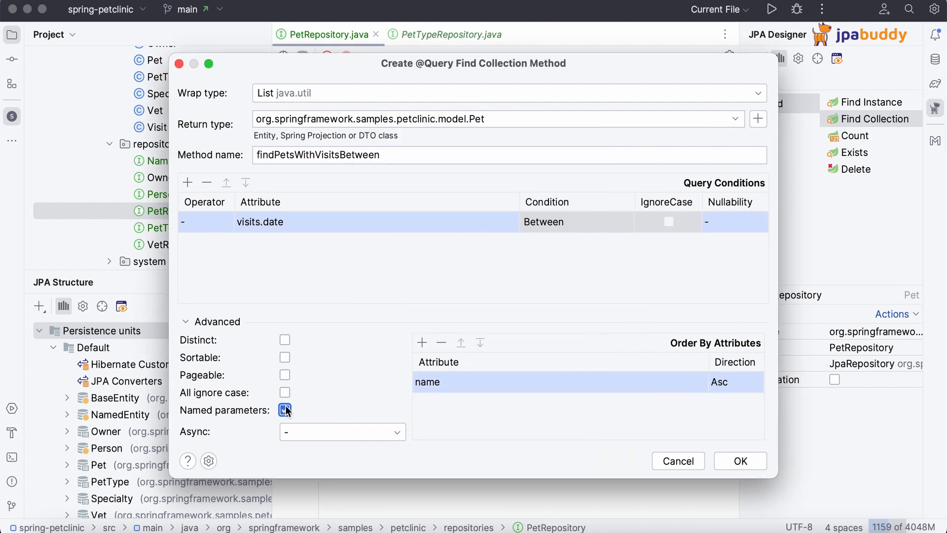
{"action": "left_click", "coordinate": [739, 461]}
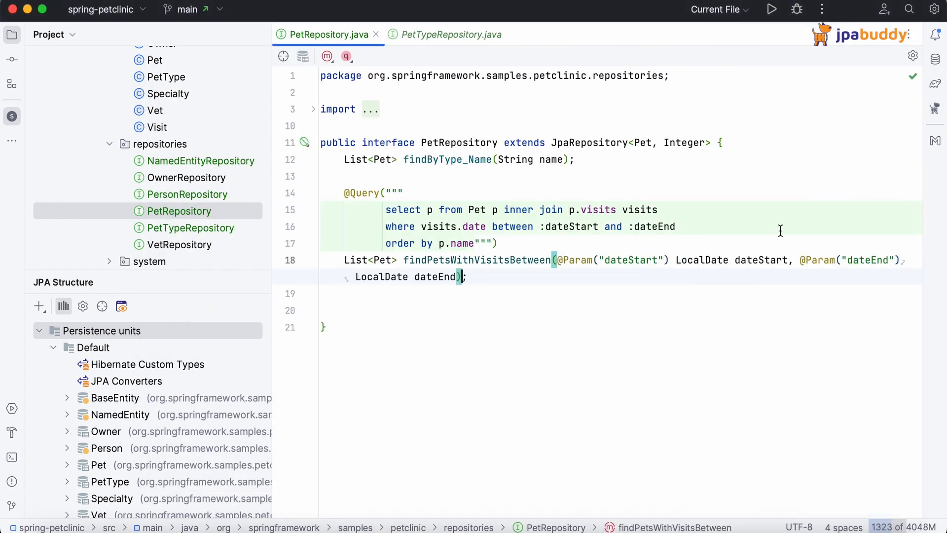